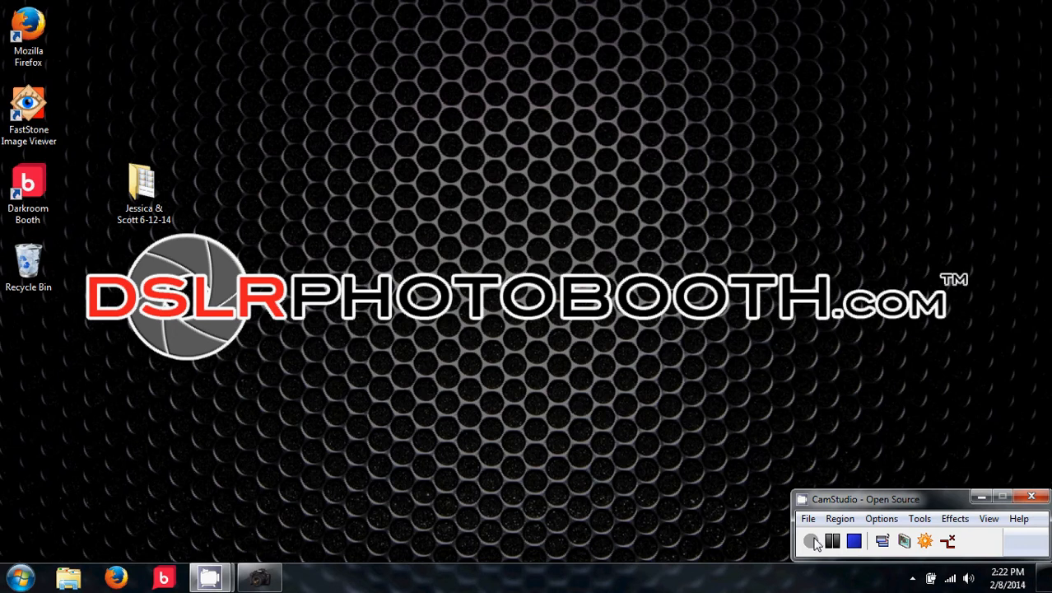
# Step: Launch Darkroom Booth, browse the Settings and Prints tabs, and select wedding photo 0008
pyautogui.click(28, 185)
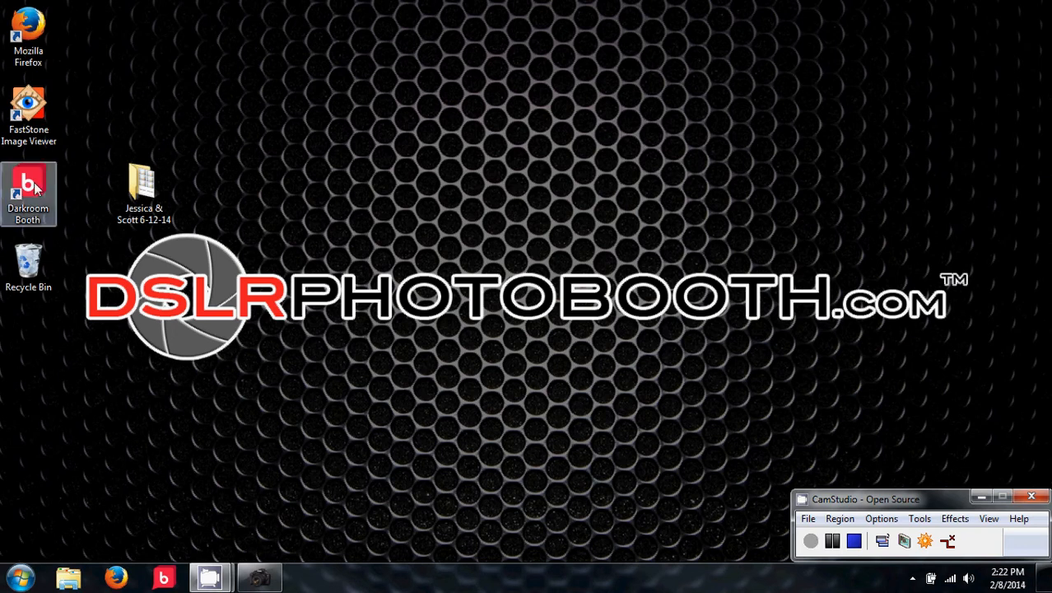
pyautogui.doubleClick(28, 193)
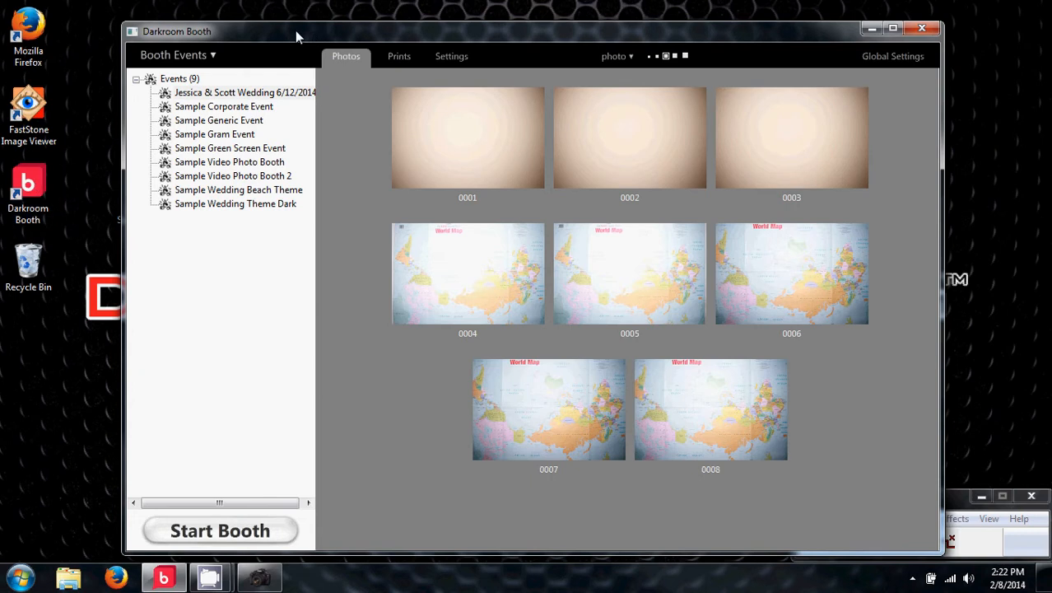
pyautogui.click(451, 56)
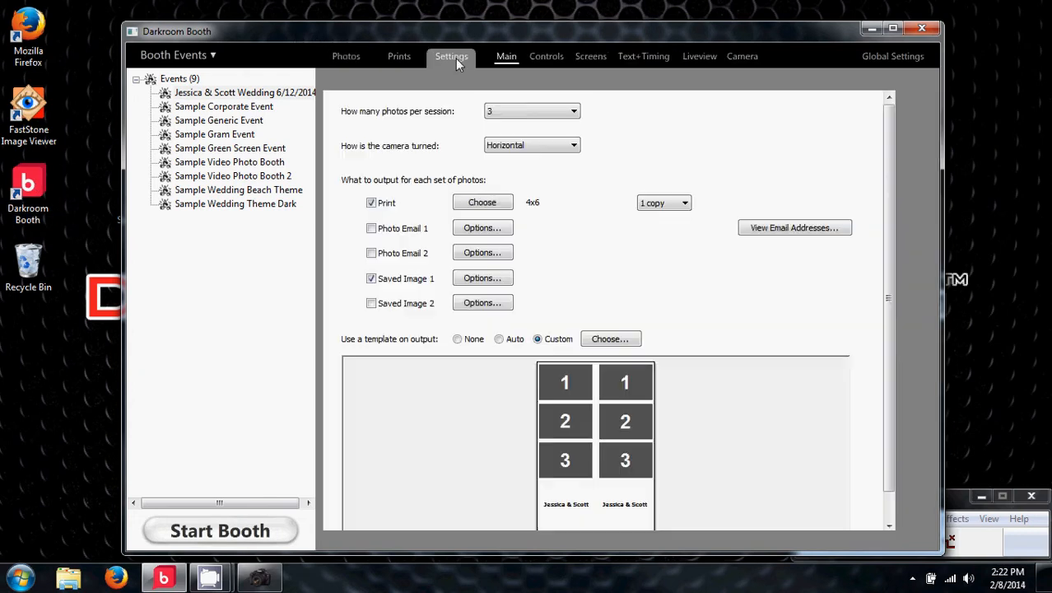
pyautogui.moveTo(442, 74)
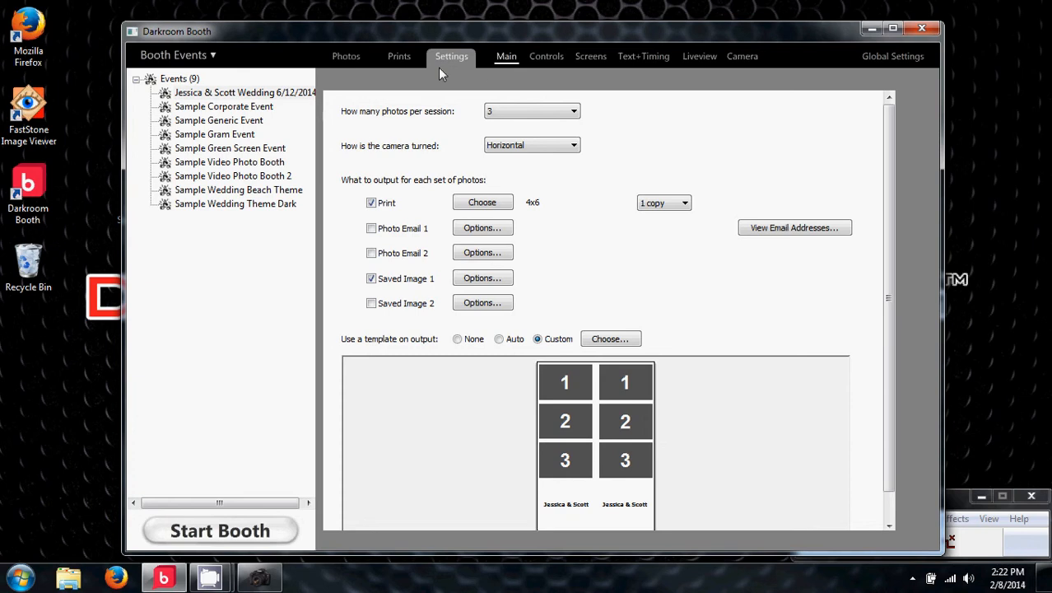
pyautogui.click(398, 56)
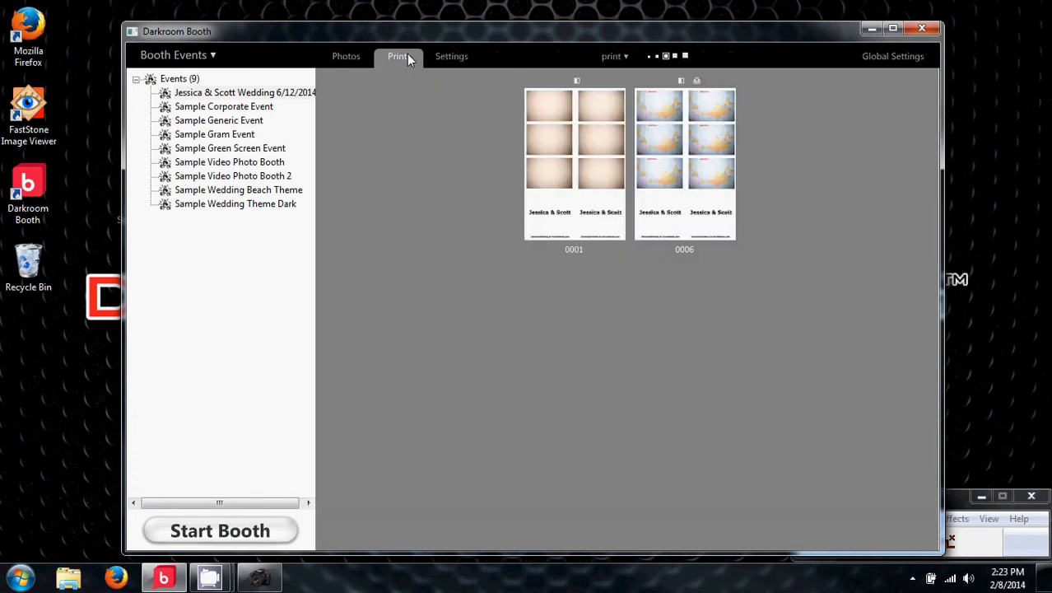
pyautogui.click(344, 56)
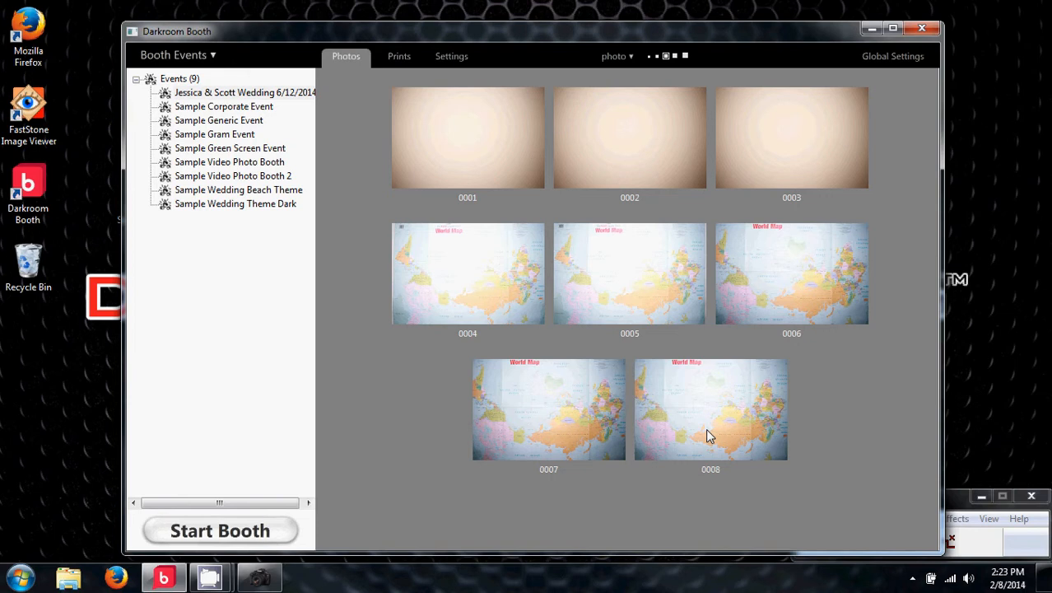
pyautogui.click(709, 409)
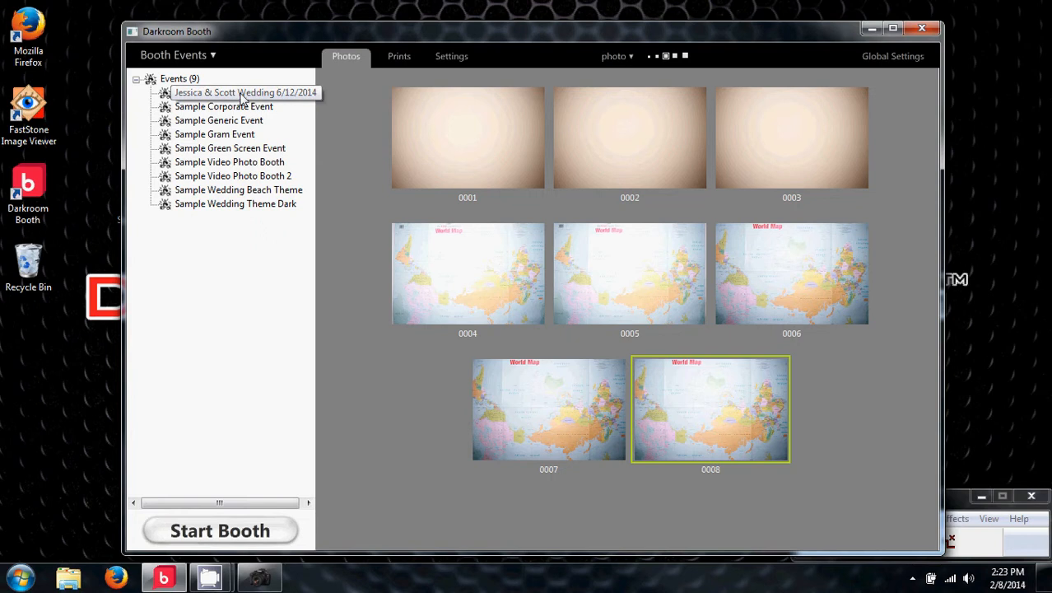
# Step: Peek at Sample Corporate Event, then reselect wedding photo 0008 and show its photo actions
pyautogui.click(223, 106)
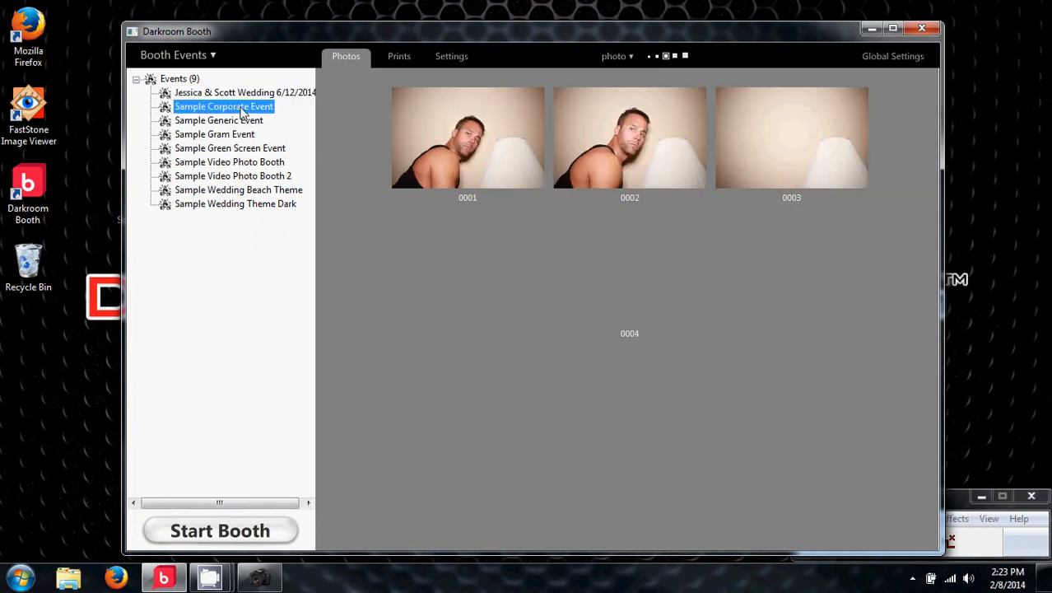
pyautogui.click(244, 92)
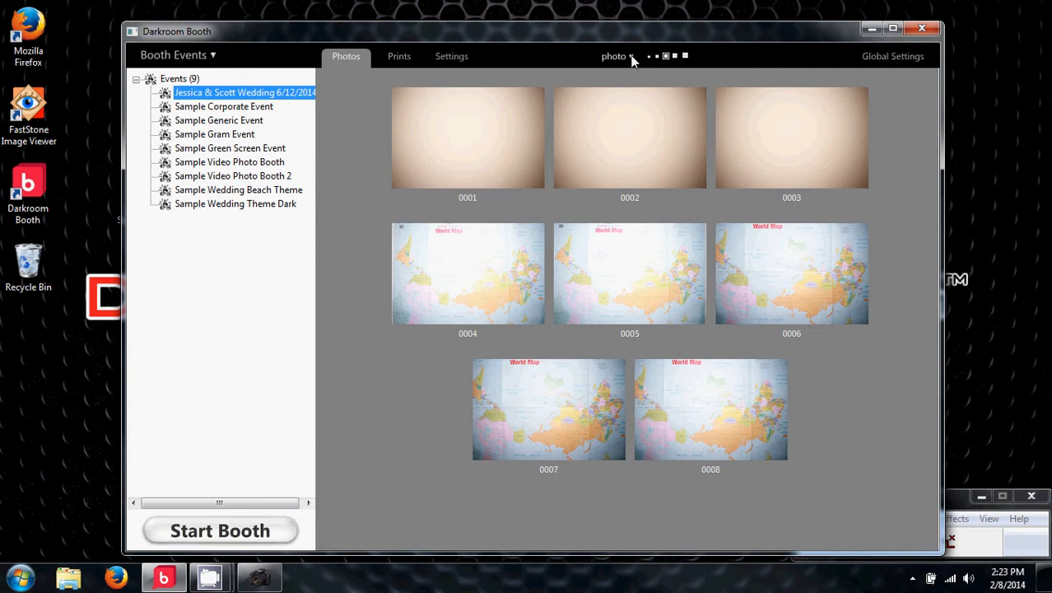
pyautogui.click(710, 409)
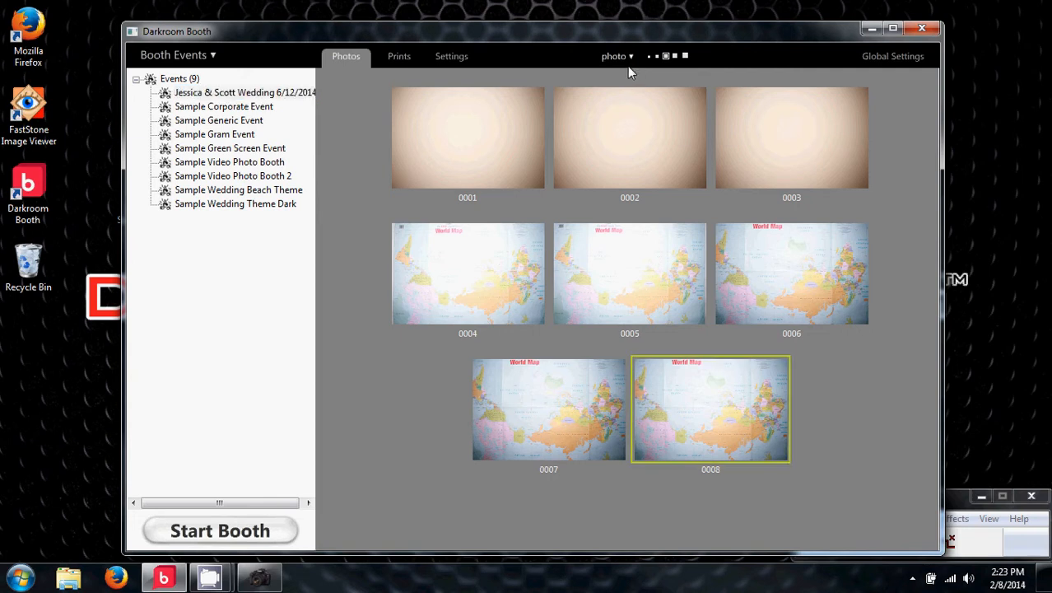
pyautogui.click(617, 56)
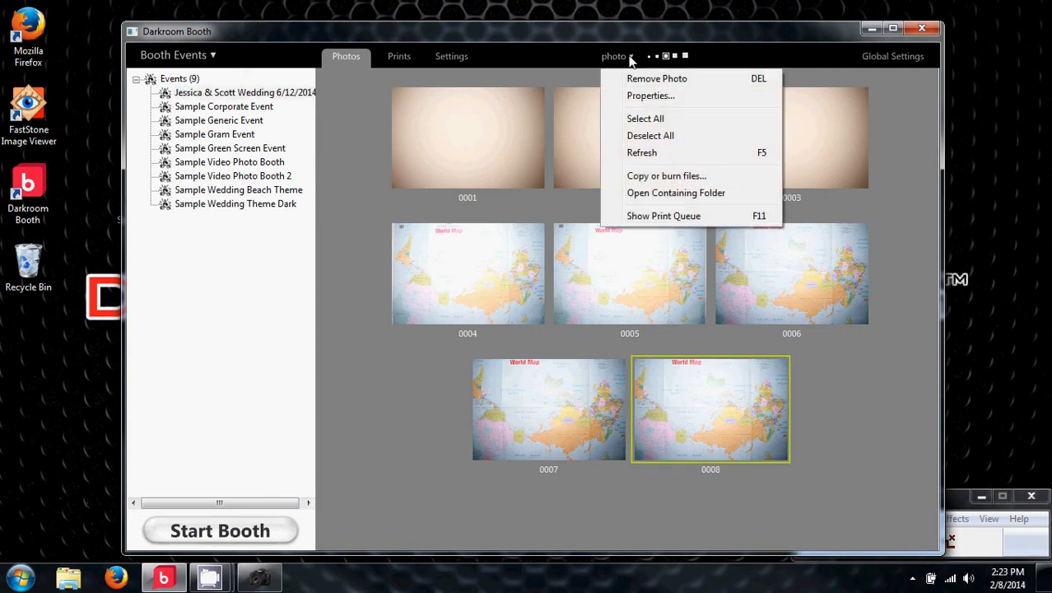
# Step: Open photo 0008's containing folder and check the X: drive path to the photos folder
pyautogui.click(675, 192)
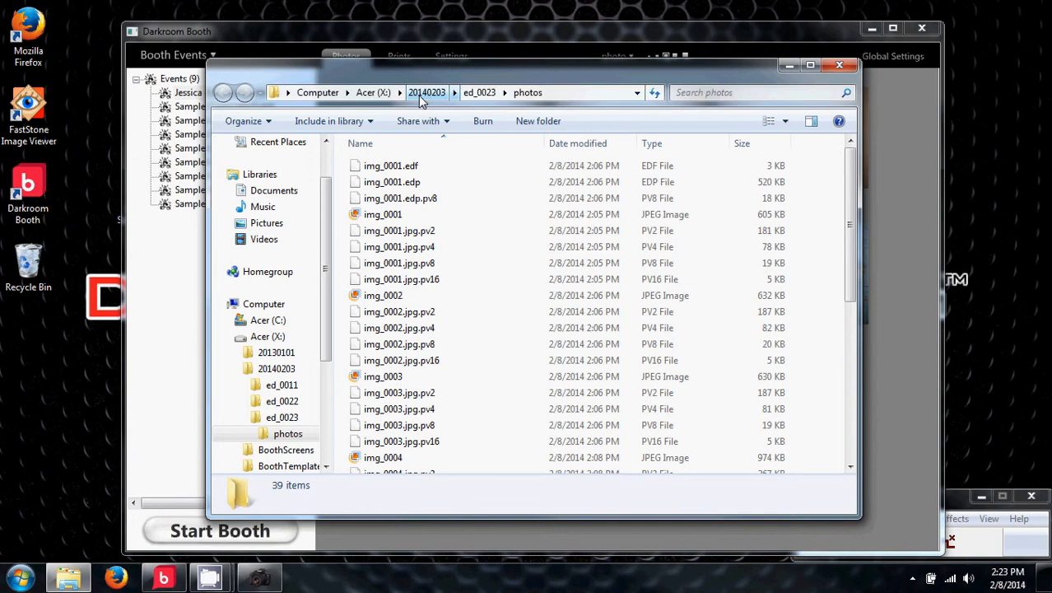
pyautogui.moveTo(438, 100)
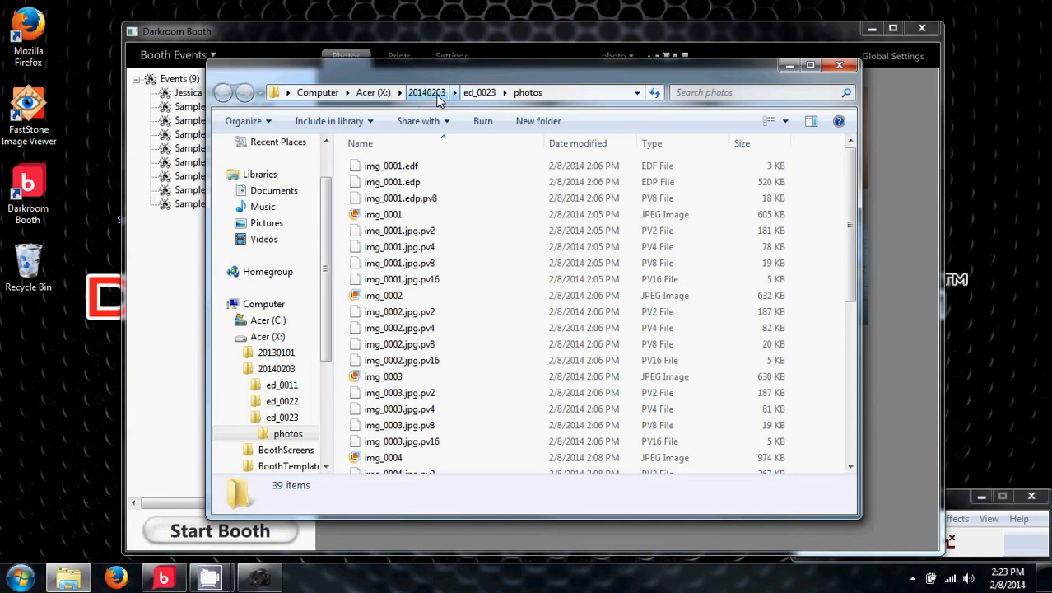
pyautogui.moveTo(444, 100)
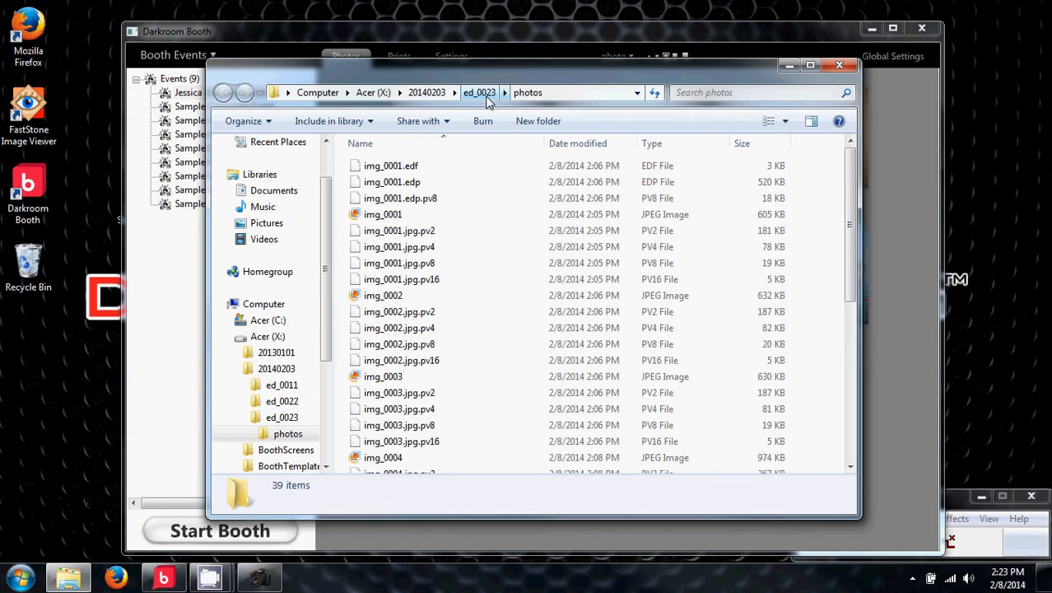
pyautogui.click(479, 92)
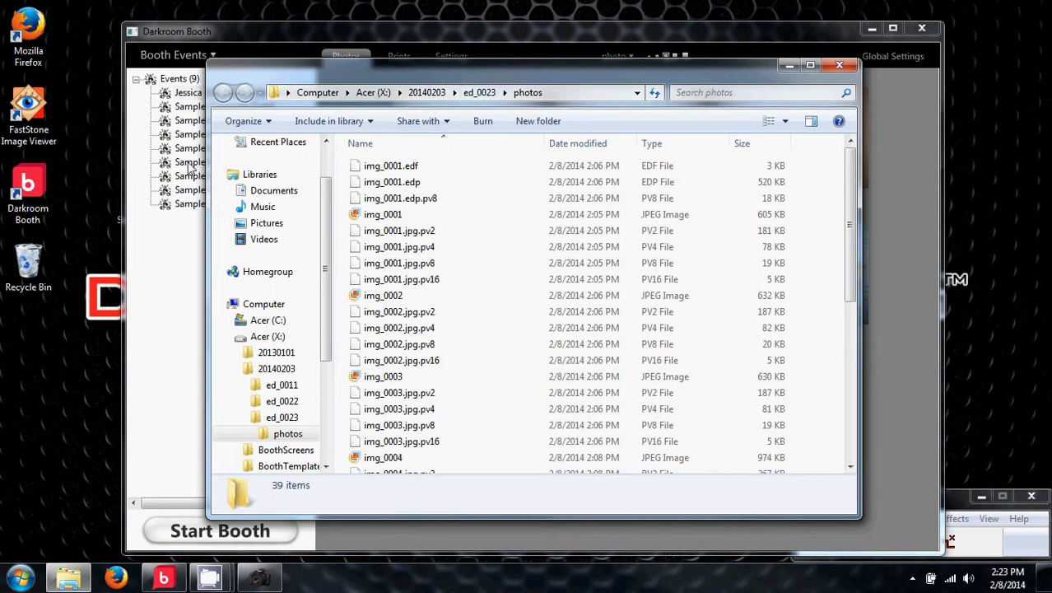
pyautogui.moveTo(840, 65)
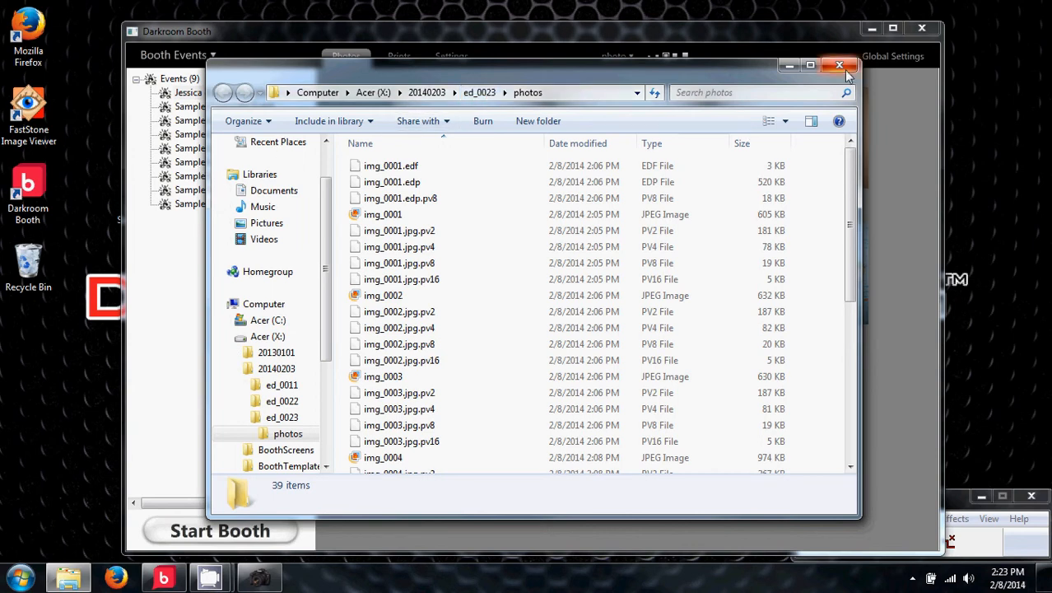
pyautogui.moveTo(838, 65)
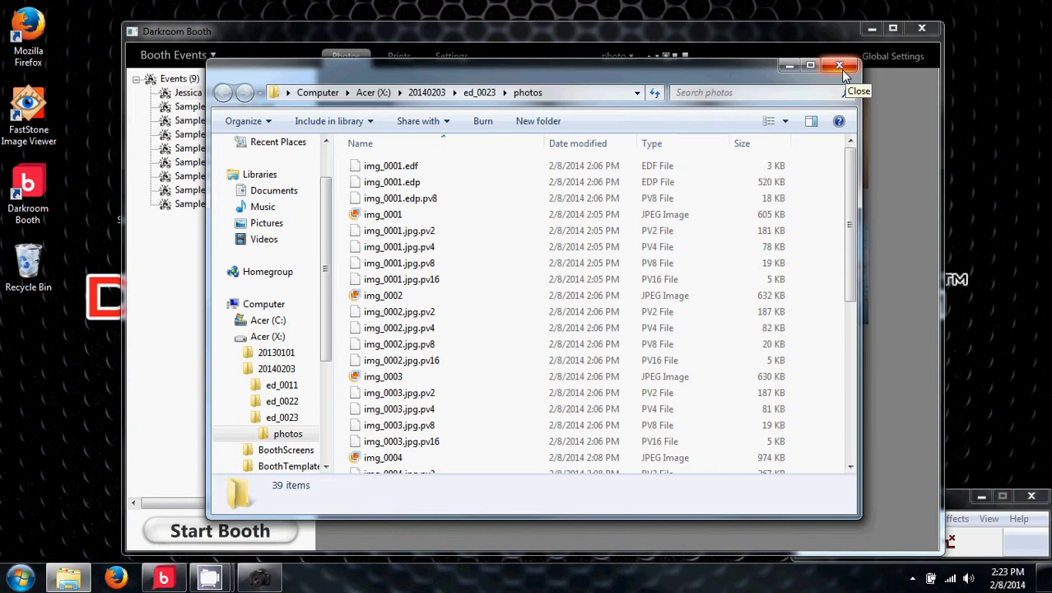
# Step: Close the photos folder window and select the FastStone Image Viewer desktop shortcut
pyautogui.click(839, 65)
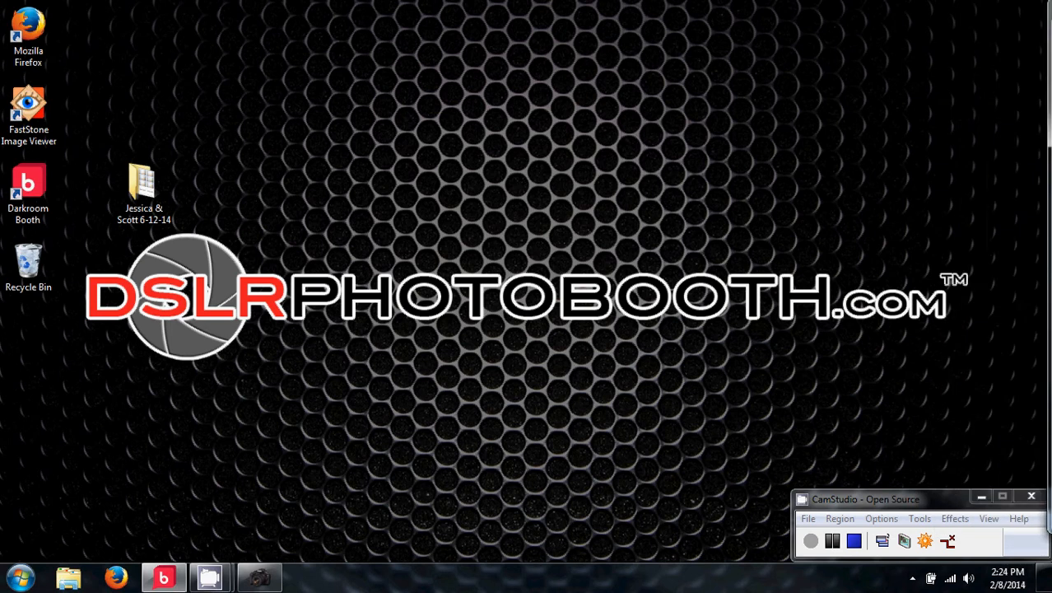
pyautogui.moveTo(306, 180)
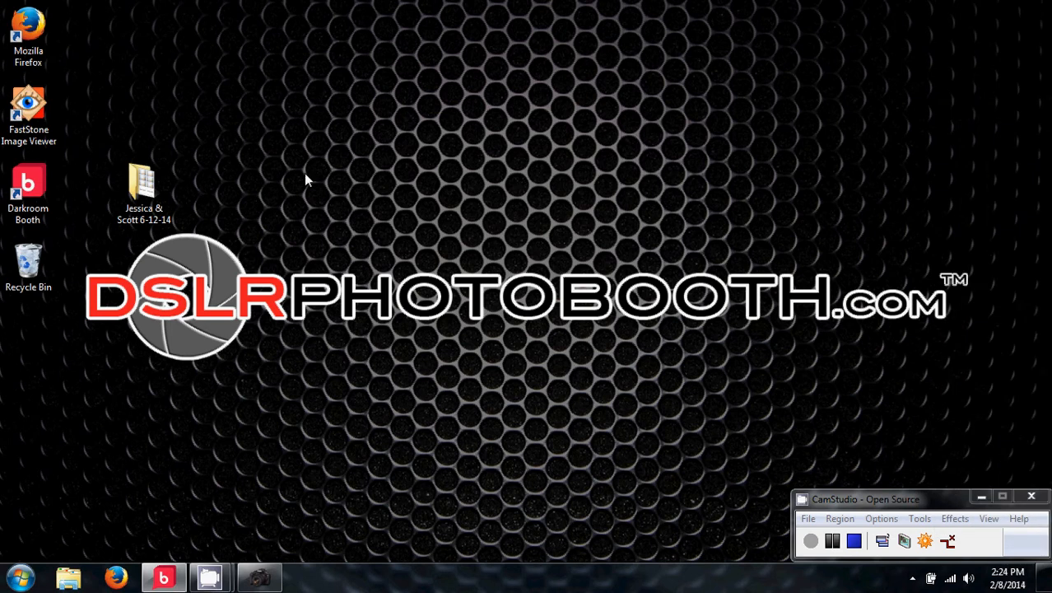
pyautogui.click(28, 111)
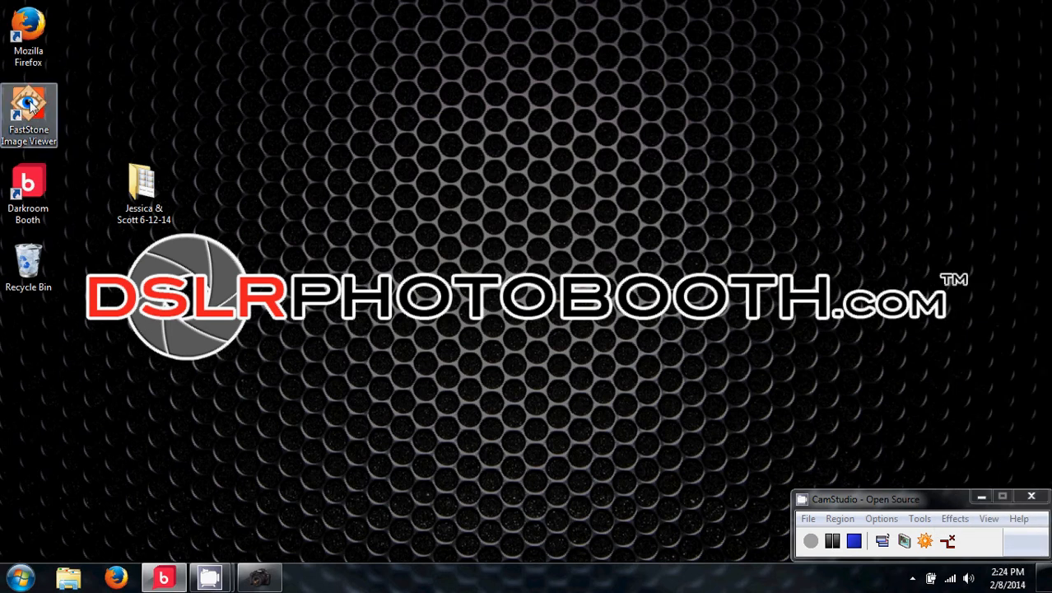
# Step: Launch FastStone and browse drive X: to 20140203 > ed_0023 > photos
pyautogui.doubleClick(28, 115)
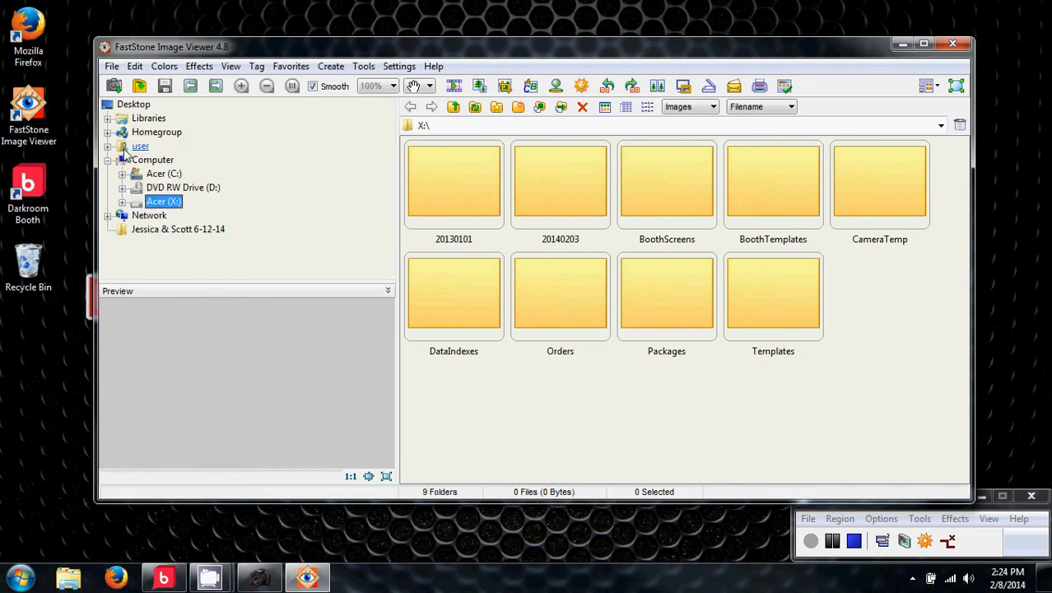
pyautogui.click(153, 159)
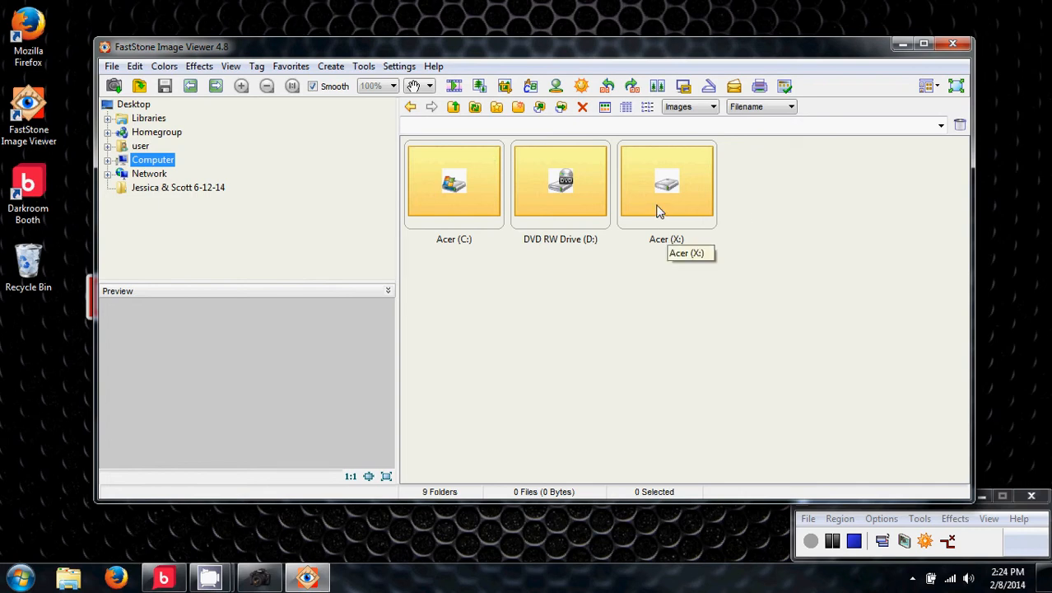
pyautogui.moveTo(675, 191)
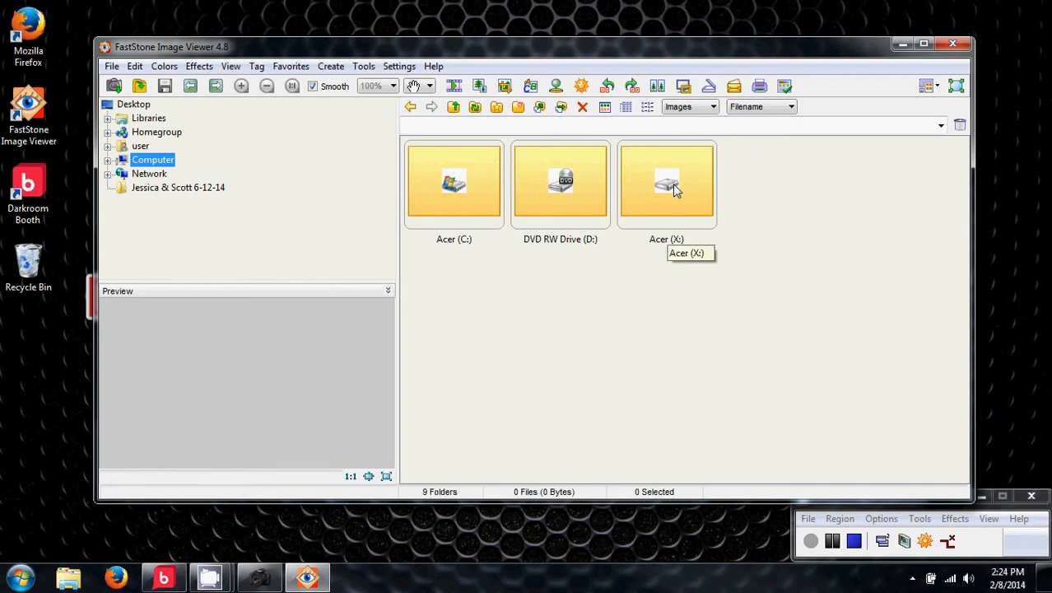
pyautogui.doubleClick(667, 181)
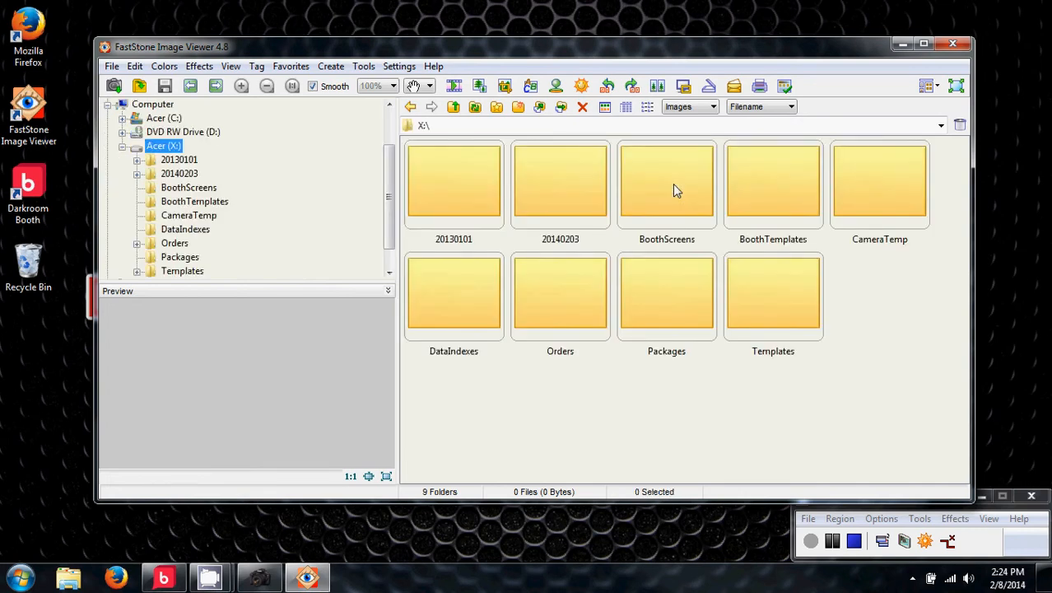
pyautogui.moveTo(565, 248)
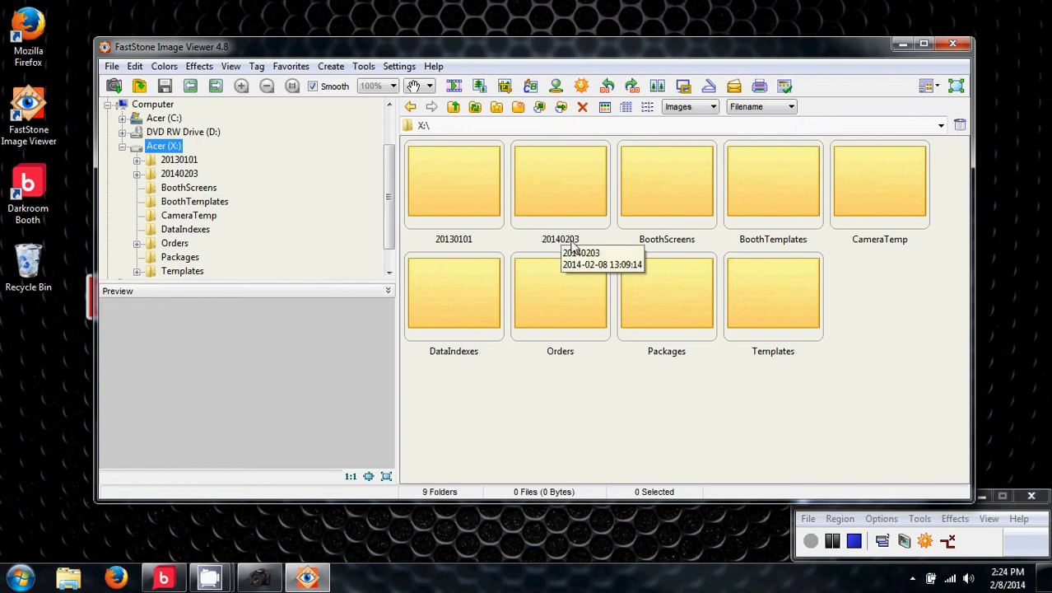
pyautogui.doubleClick(559, 183)
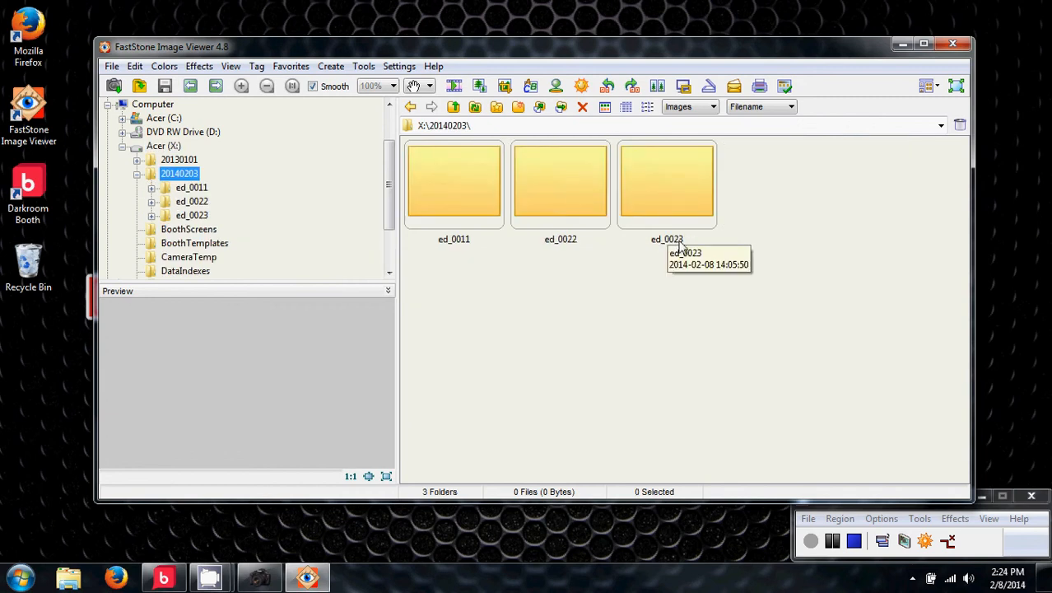
pyautogui.doubleClick(666, 181)
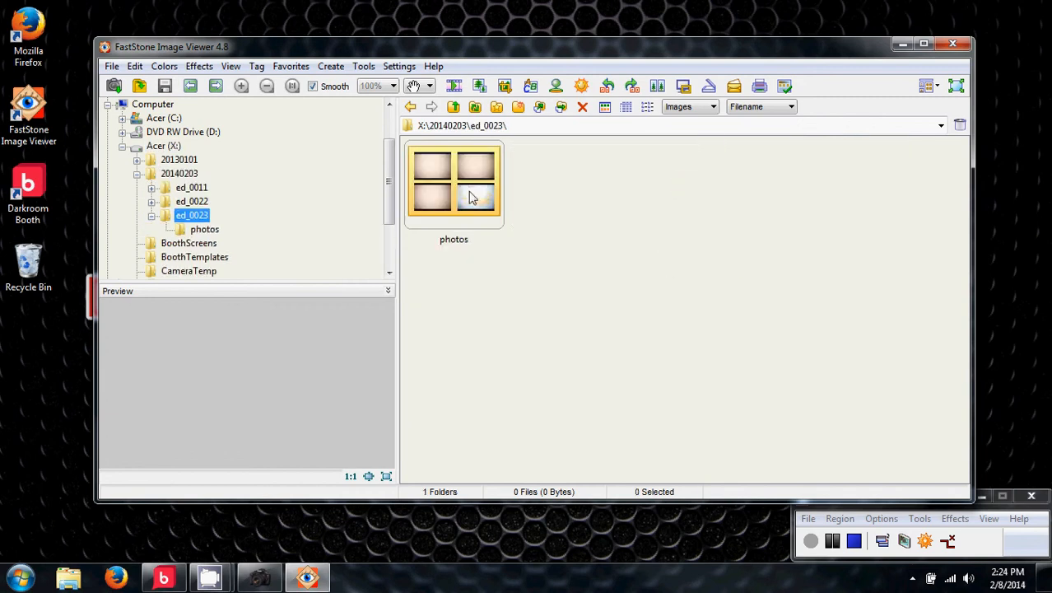
pyautogui.doubleClick(453, 186)
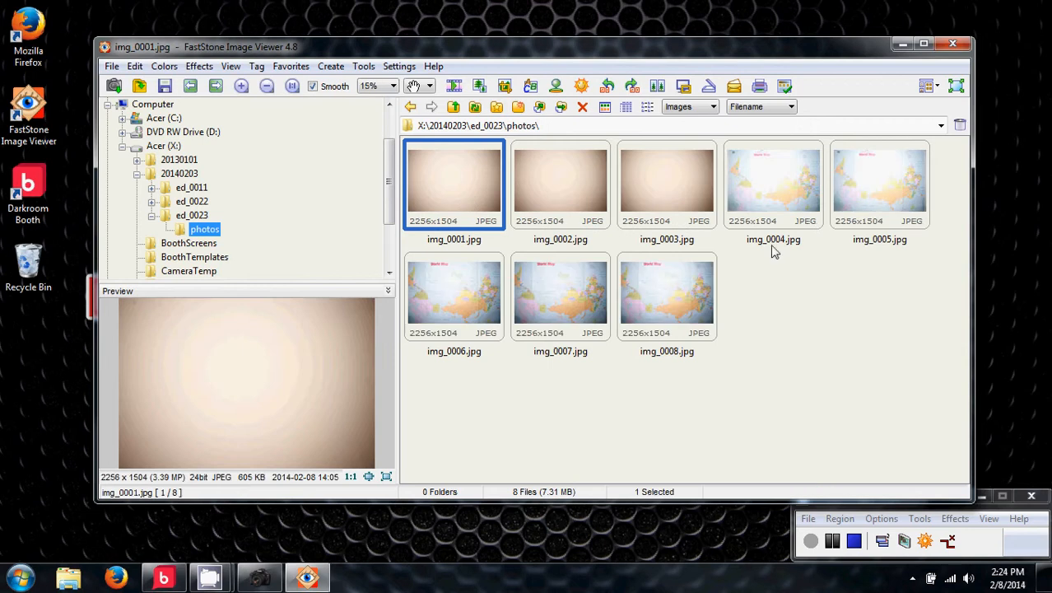
pyautogui.moveTo(378, 120)
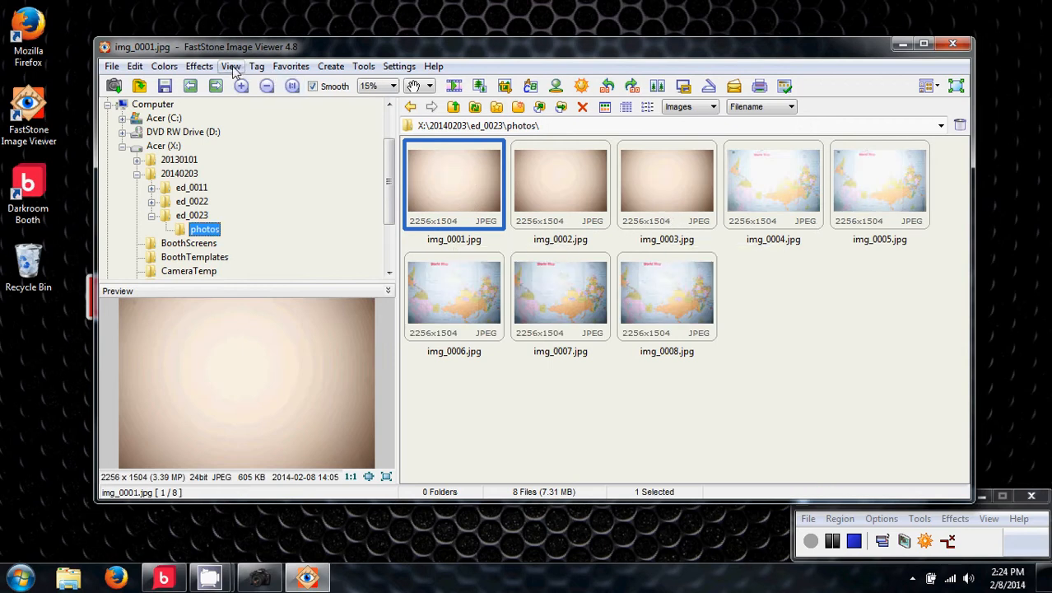
# Step: Open View > Slide Show, enable Random Order and turn off Show Text
pyautogui.click(231, 66)
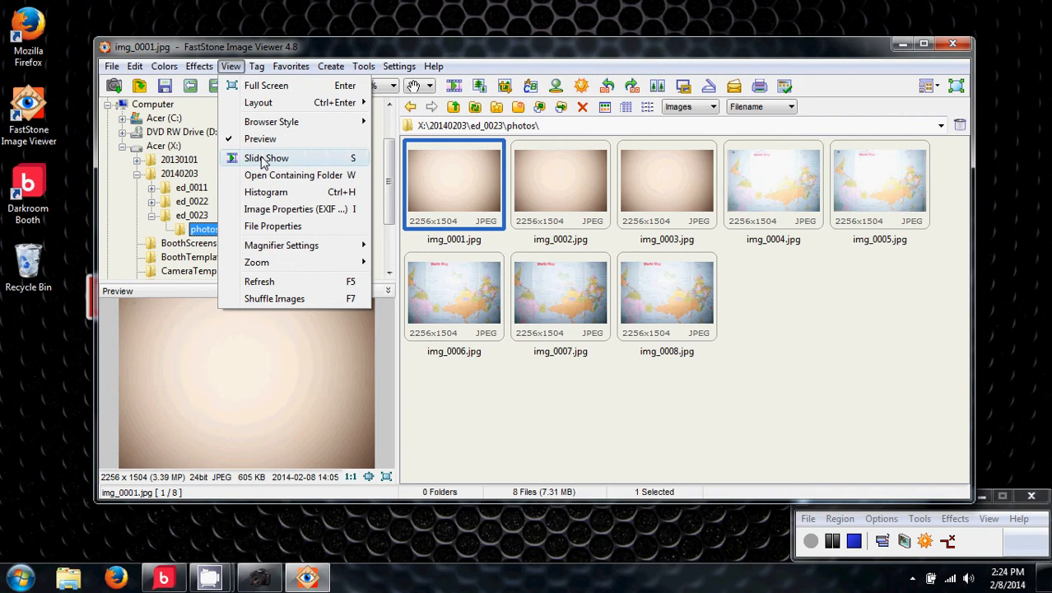
pyautogui.click(267, 157)
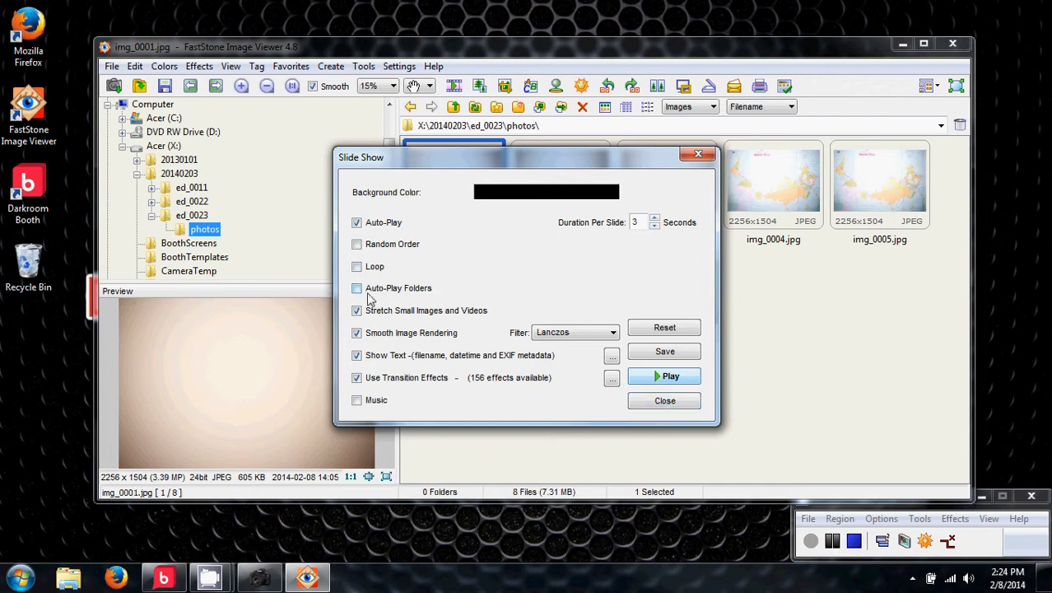
pyautogui.click(356, 244)
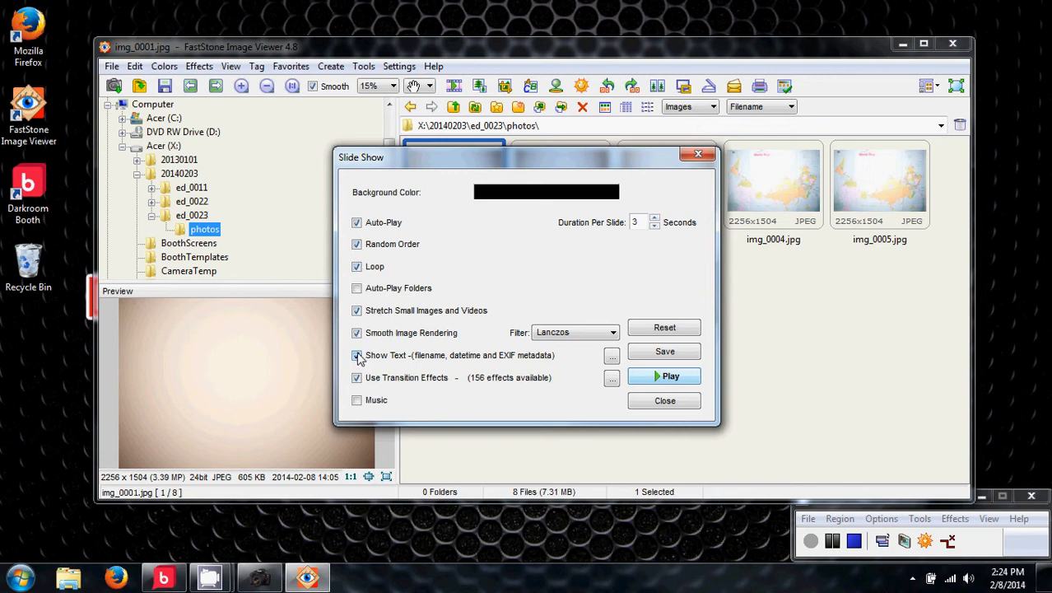
pyautogui.click(357, 355)
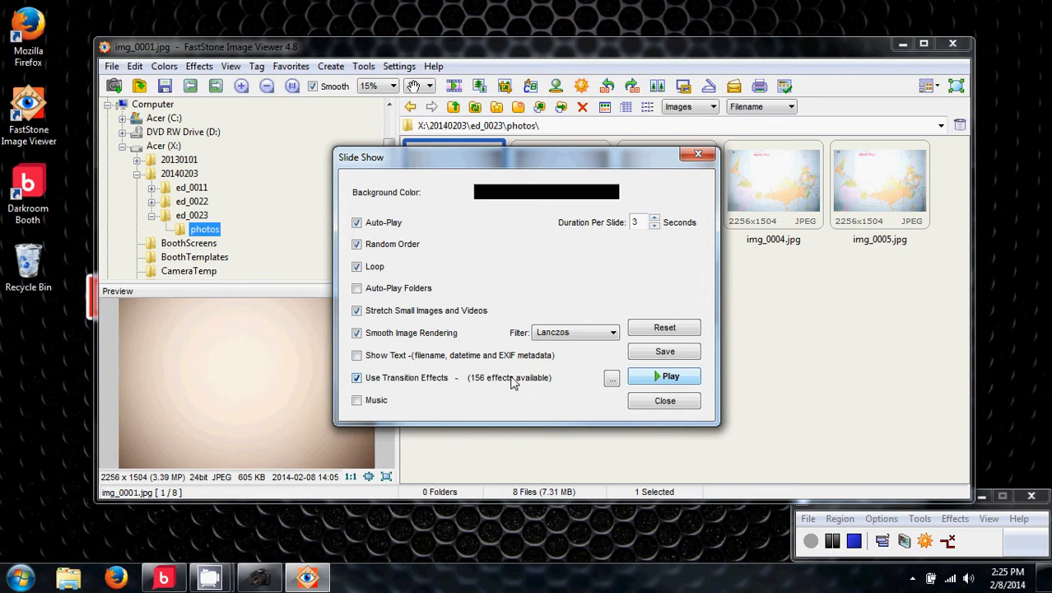
pyautogui.moveTo(407, 383)
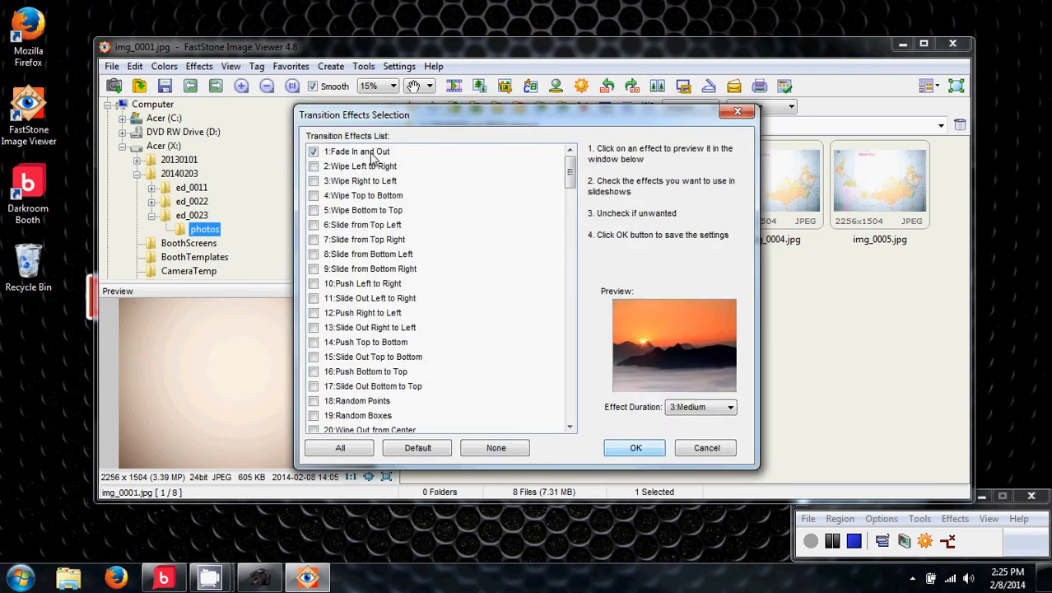
# Step: Keep 1:Fade In and Out ticked after previewing Wipe Left to Right, and confirm
pyautogui.click(360, 165)
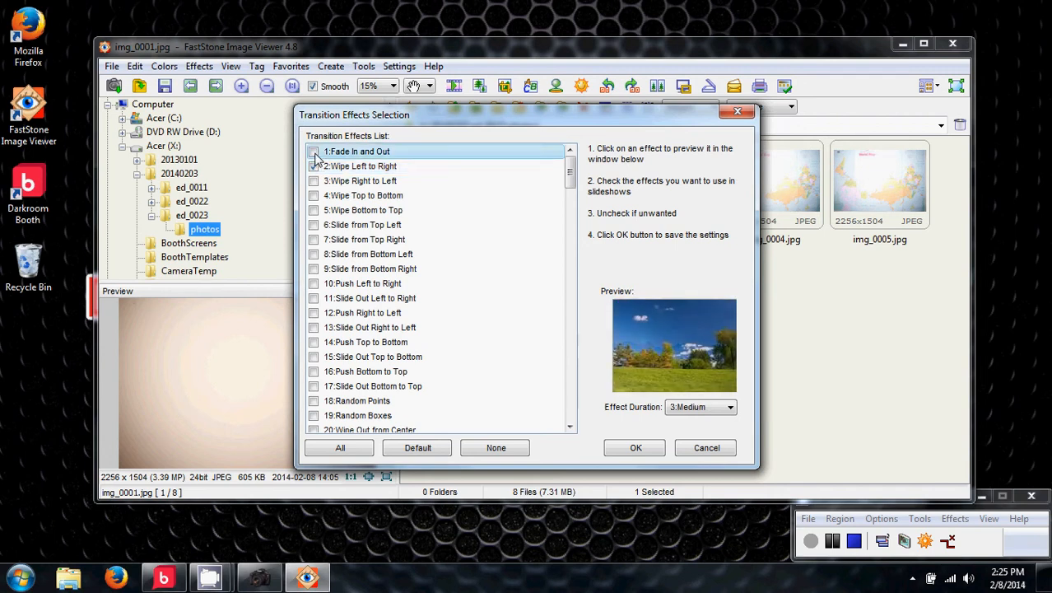
pyautogui.click(312, 152)
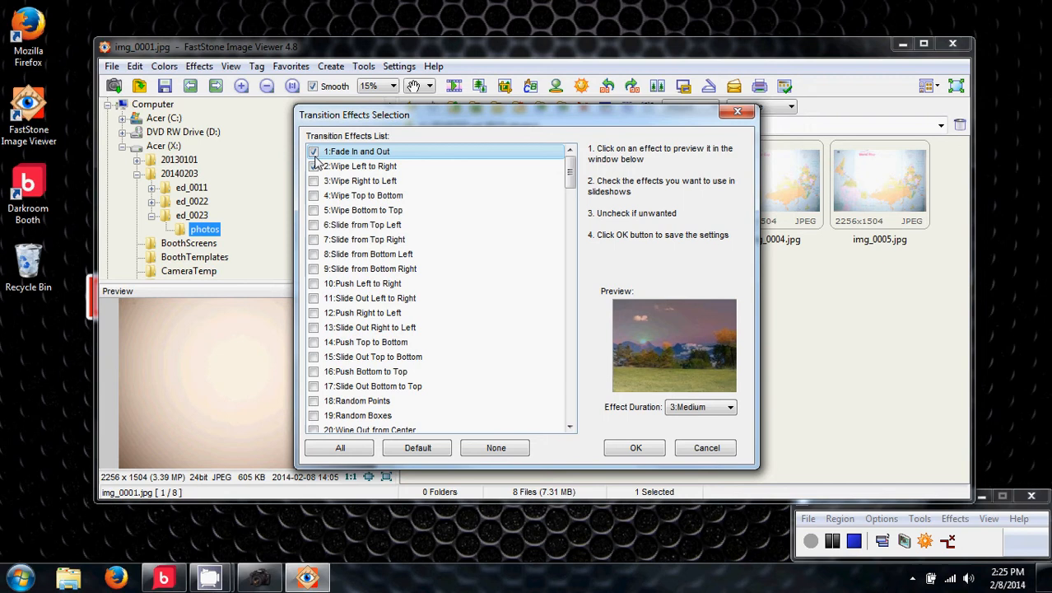
pyautogui.click(360, 165)
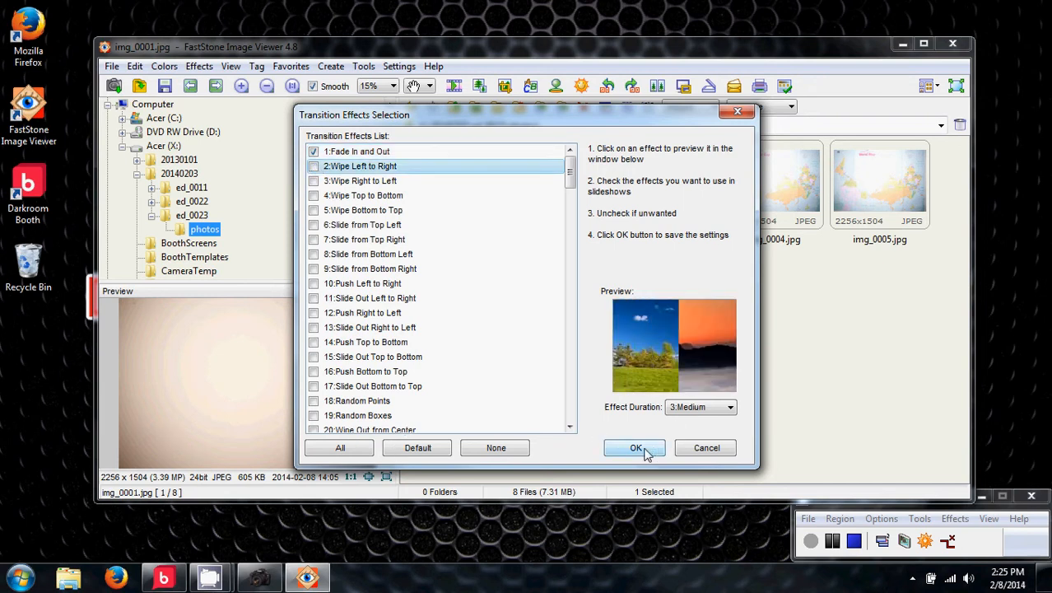
pyautogui.click(633, 446)
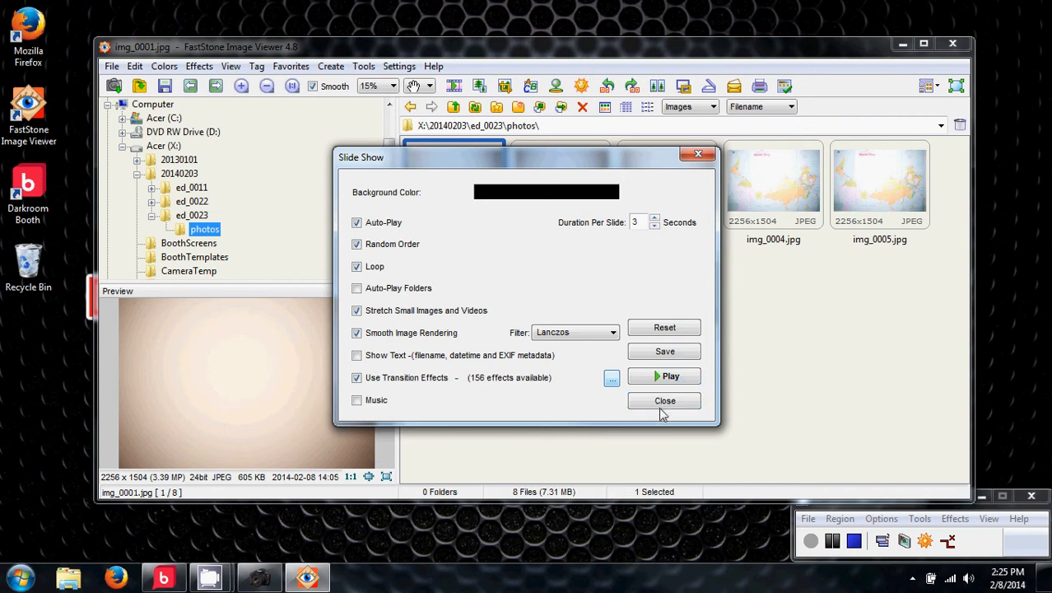
# Step: Close the Slide Show dialog, bring the viewer window back, and show the View menu
pyautogui.click(664, 400)
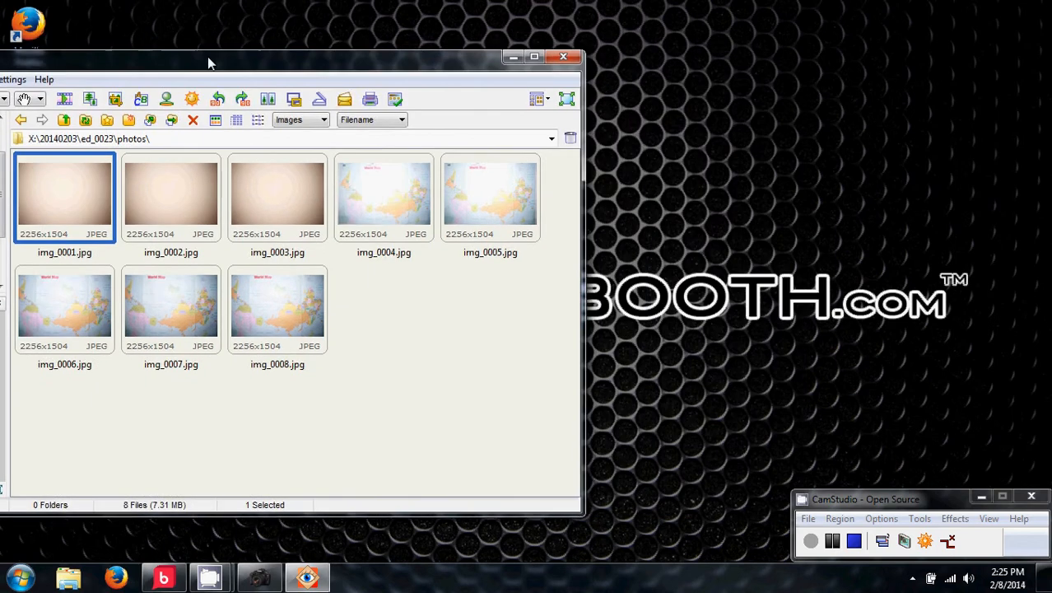
pyautogui.click(564, 56)
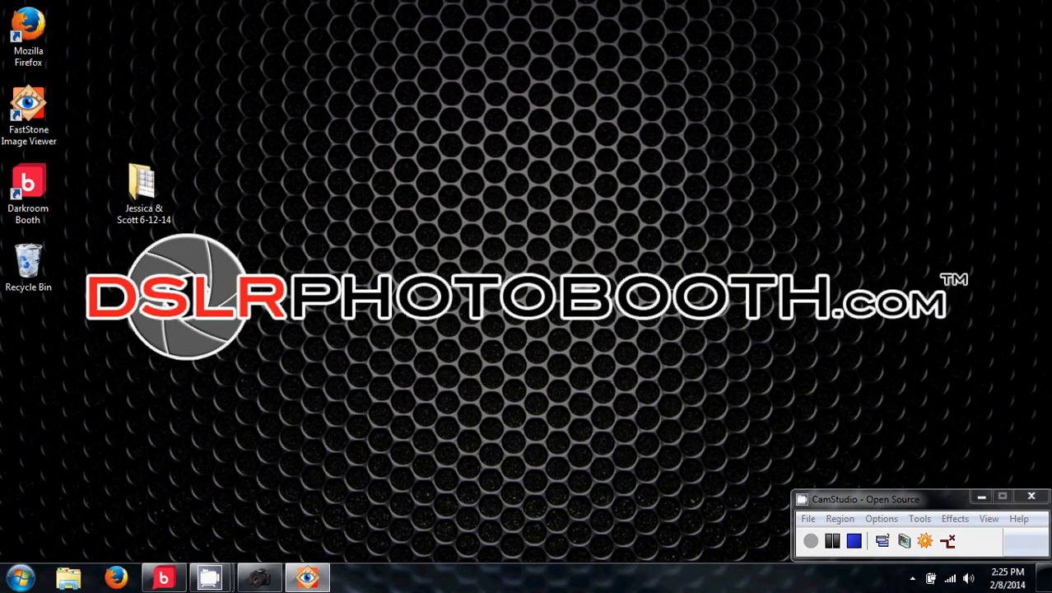
pyautogui.doubleClick(28, 111)
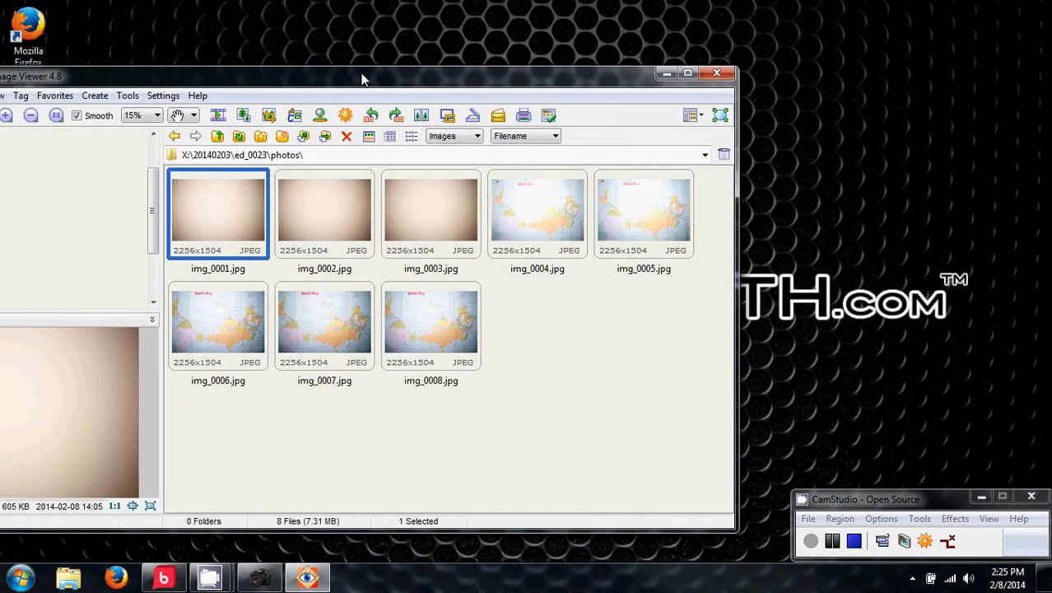
pyautogui.click(178, 102)
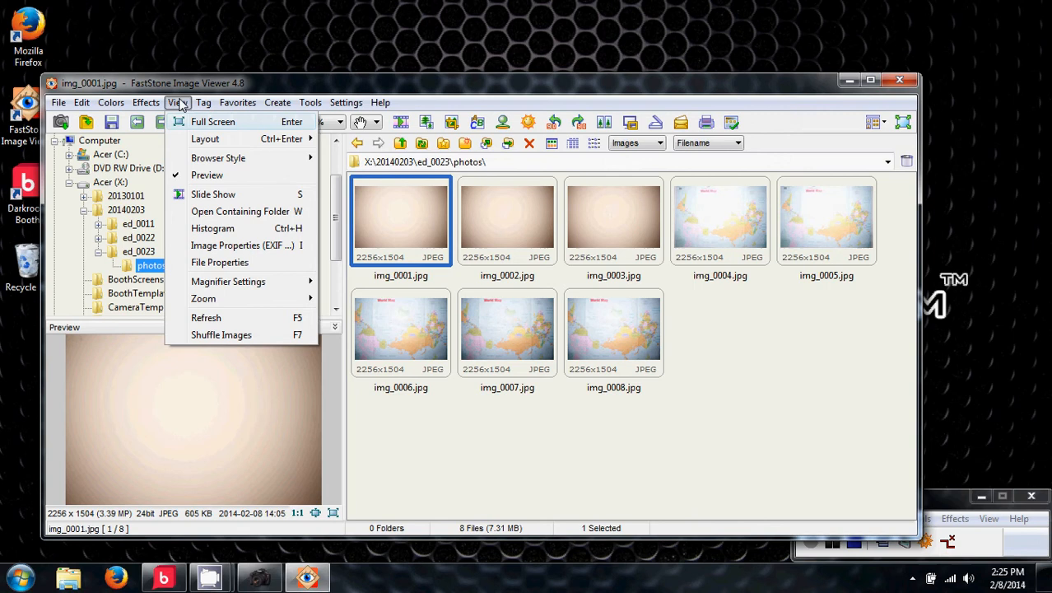
# Step: Reopen Slide Show settings to review auto-play, random order, loop and transitions
pyautogui.click(213, 193)
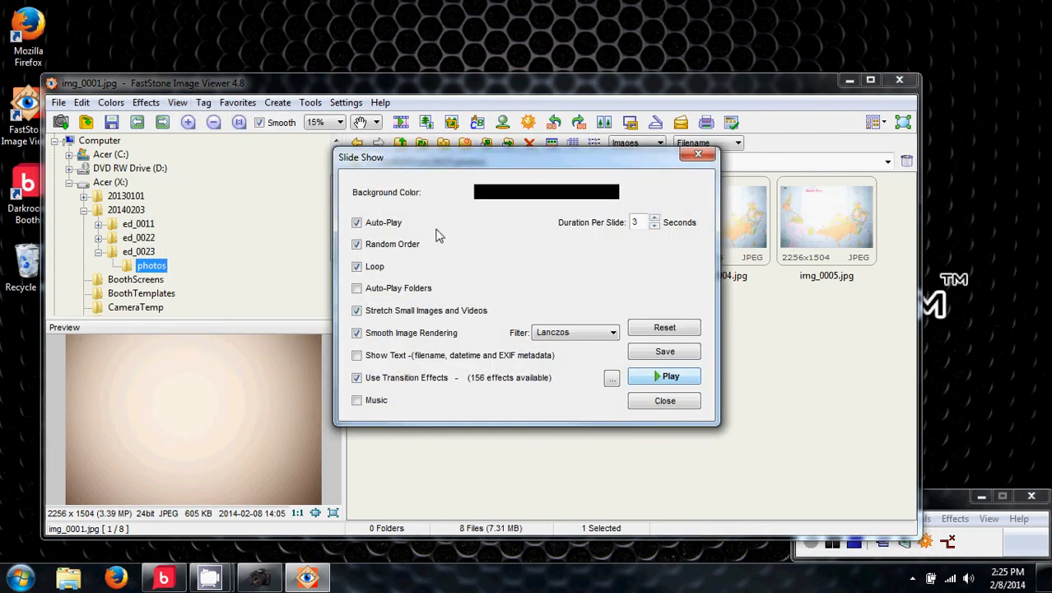
pyautogui.moveTo(266, 122)
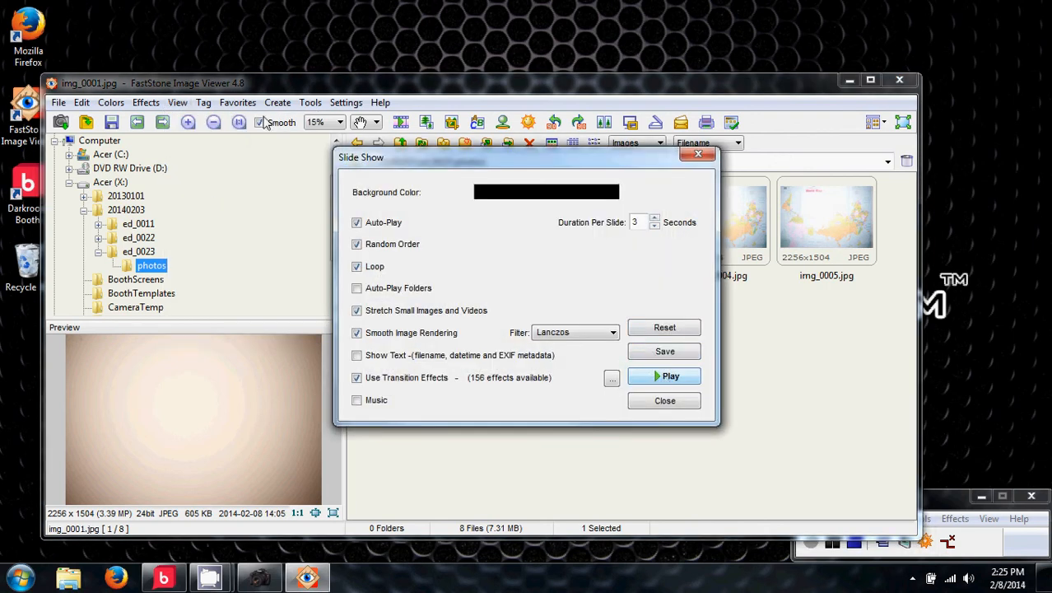
pyautogui.moveTo(410, 138)
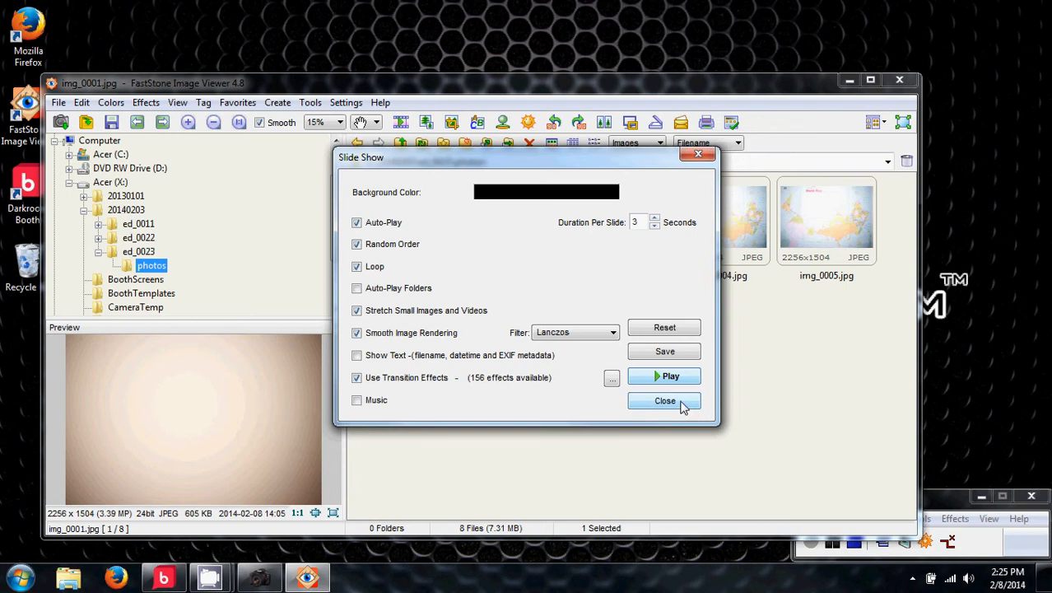
pyautogui.moveTo(669, 376)
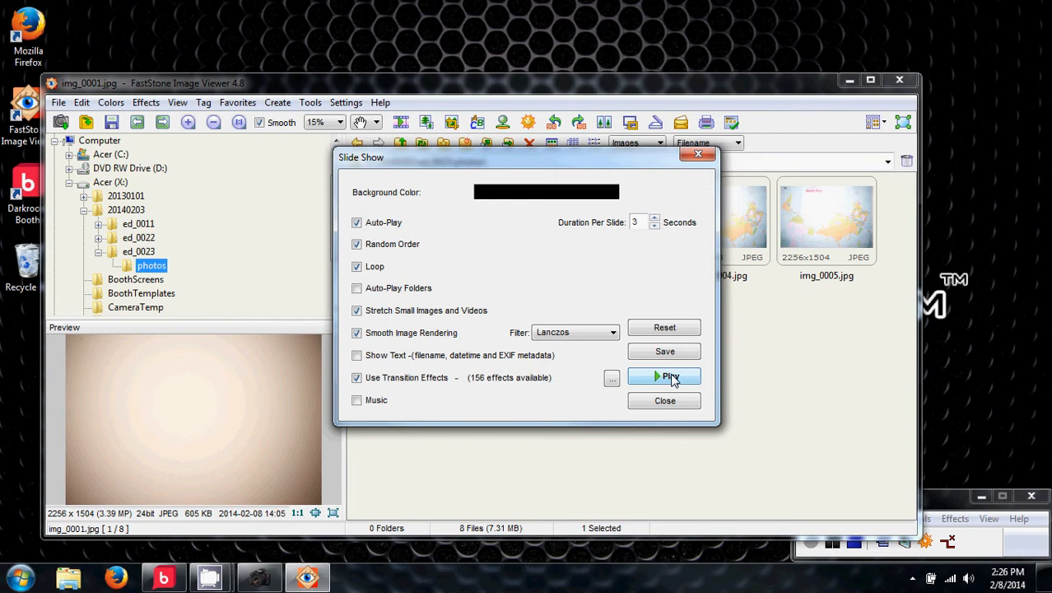
# Step: Play the slideshow of the eight event photos, then close FastStone Image Viewer
pyautogui.click(664, 377)
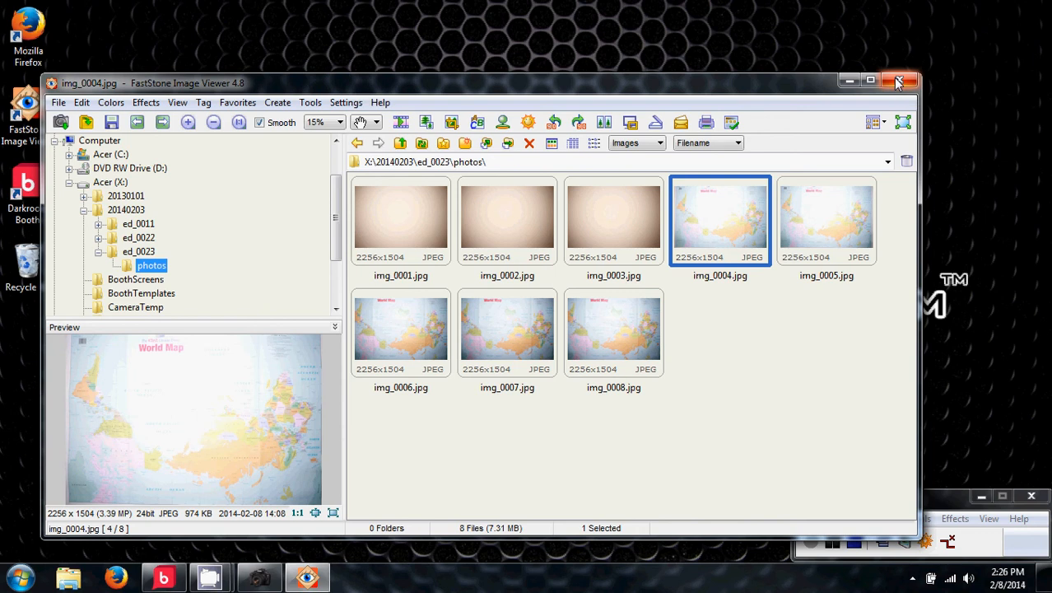
pyautogui.click(899, 82)
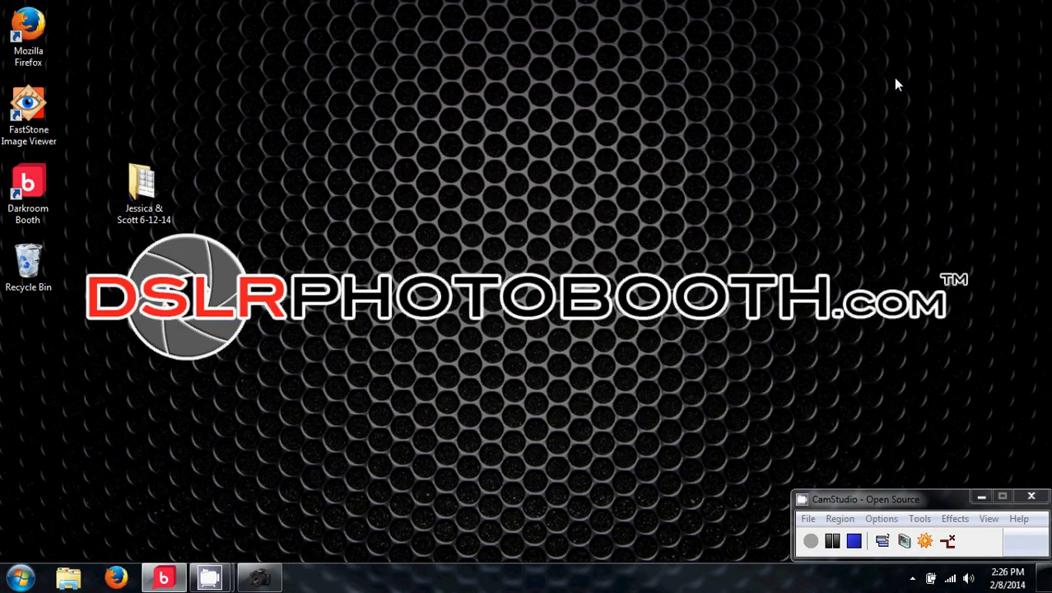